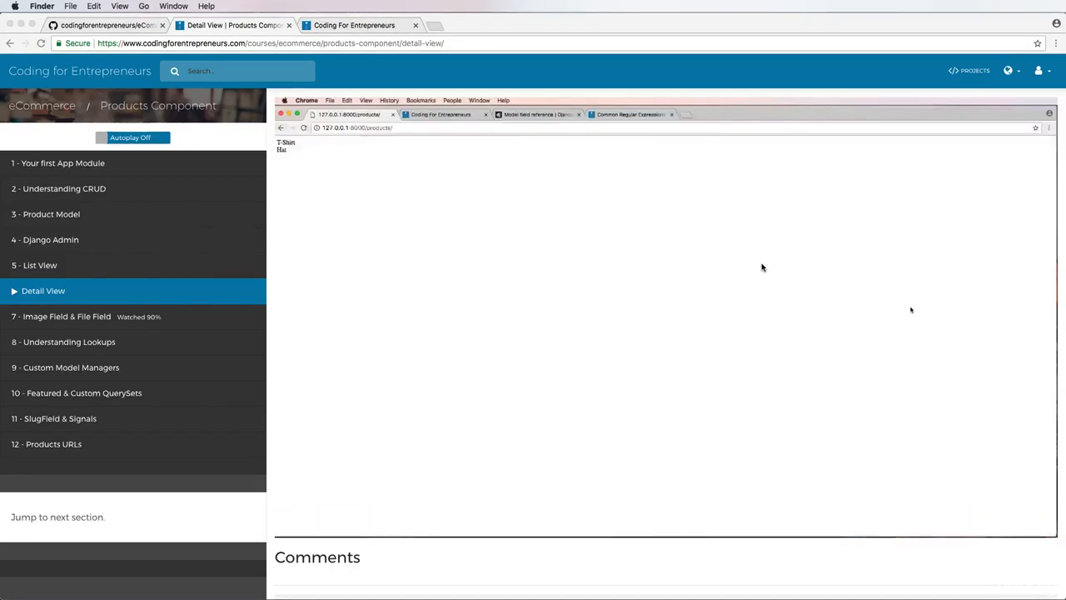
{"action": "mouse_move", "coordinate": [705, 254]}
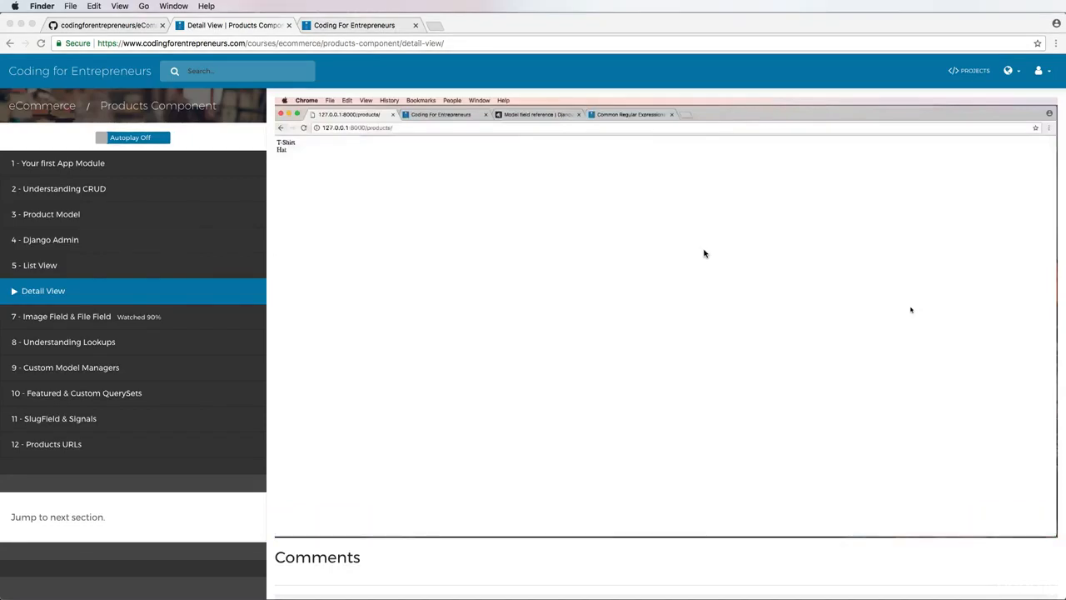
Scroll the Detail View lesson page down to the Comments section below the video
{"action": "scroll", "scroll_direction": "down", "scroll_amount": 3}
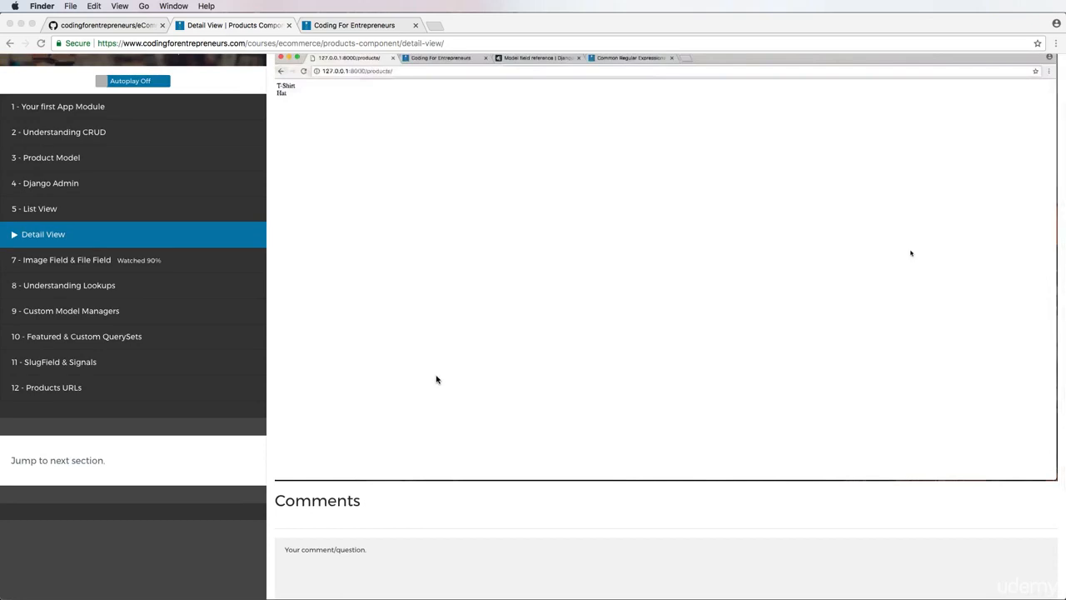
{"action": "mouse_move", "coordinate": [434, 372]}
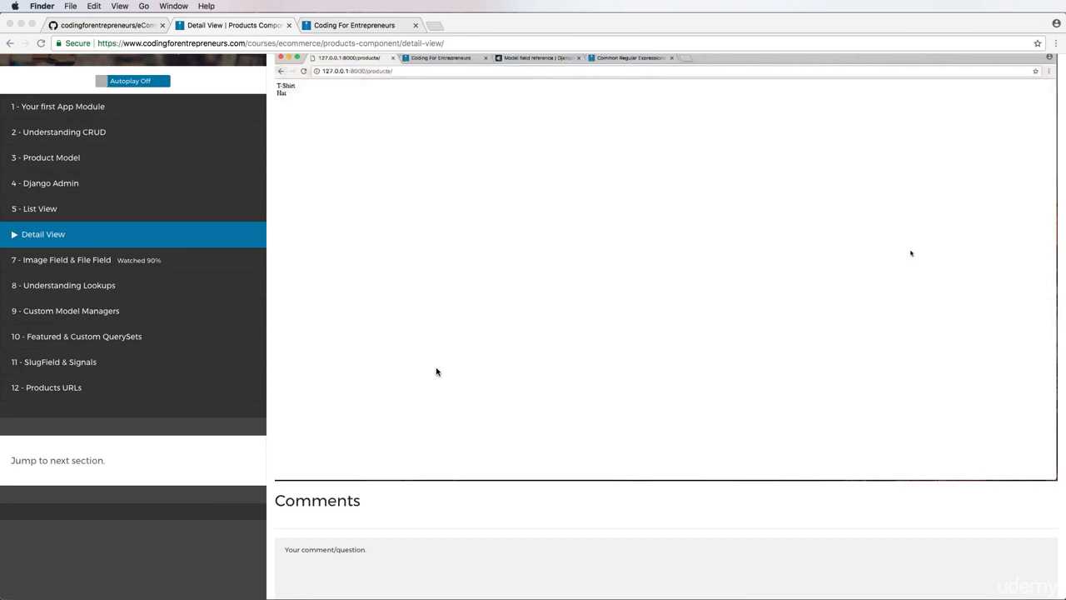
{"action": "scroll", "scroll_direction": "down", "scroll_amount": 3}
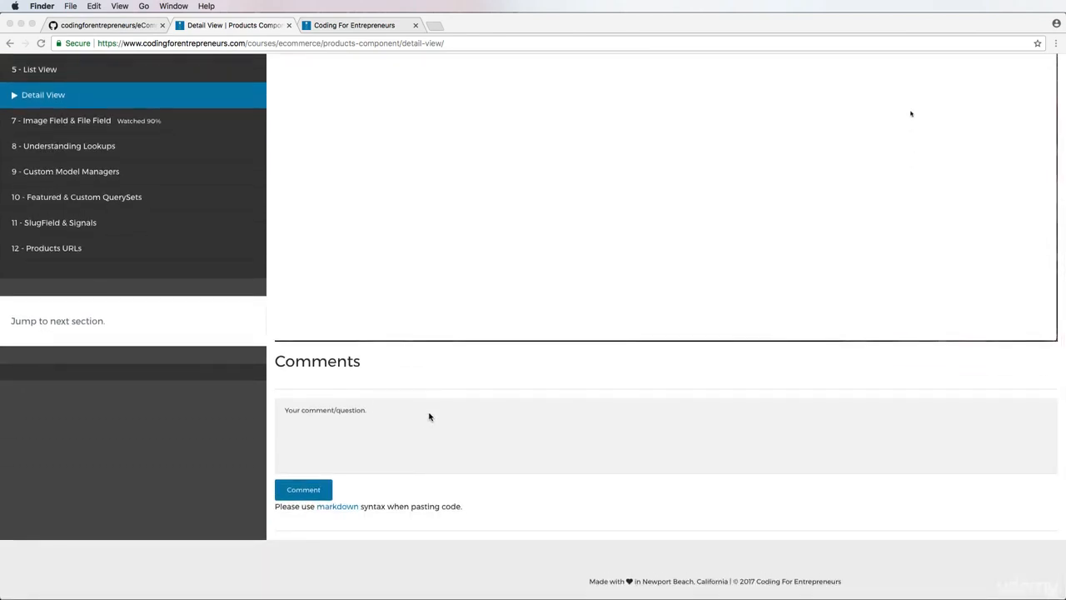
{"action": "mouse_move", "coordinate": [391, 443]}
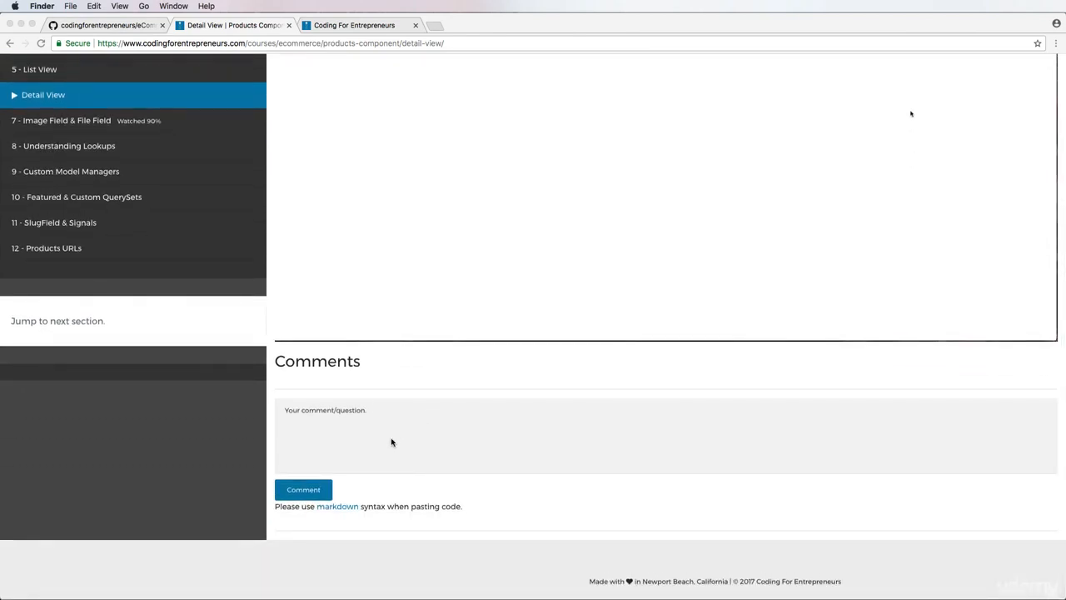
{"action": "mouse_move", "coordinate": [431, 435]}
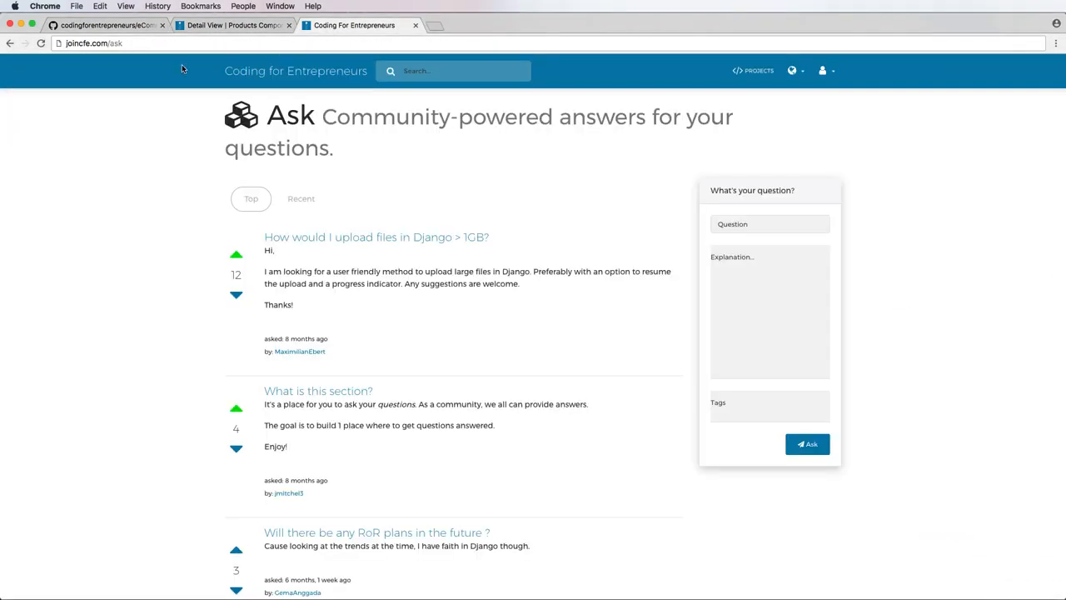
{"action": "mouse_move", "coordinate": [134, 94]}
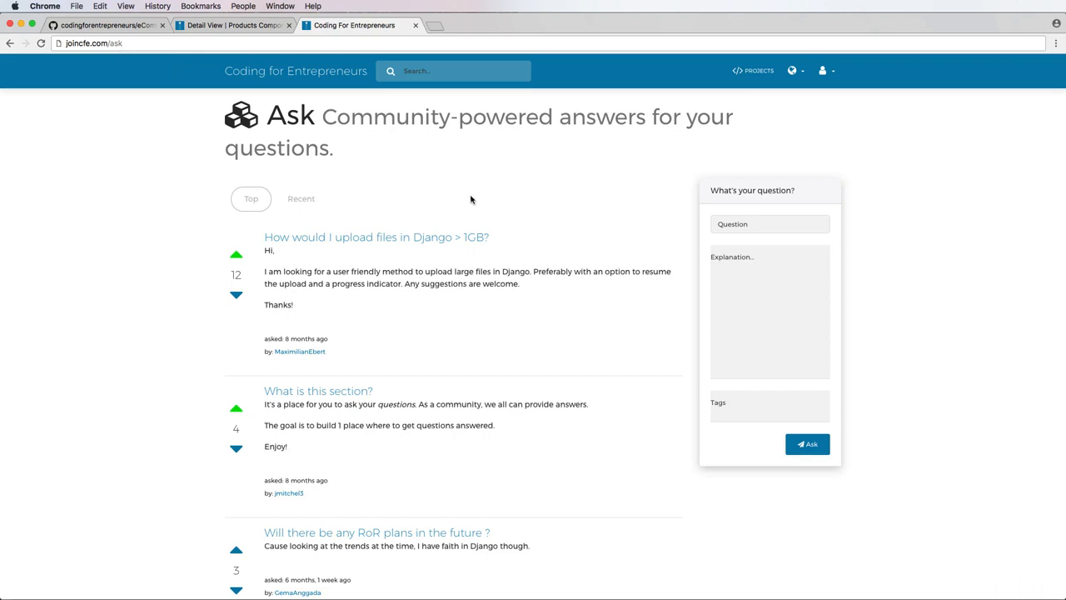
{"action": "mouse_move", "coordinate": [398, 226]}
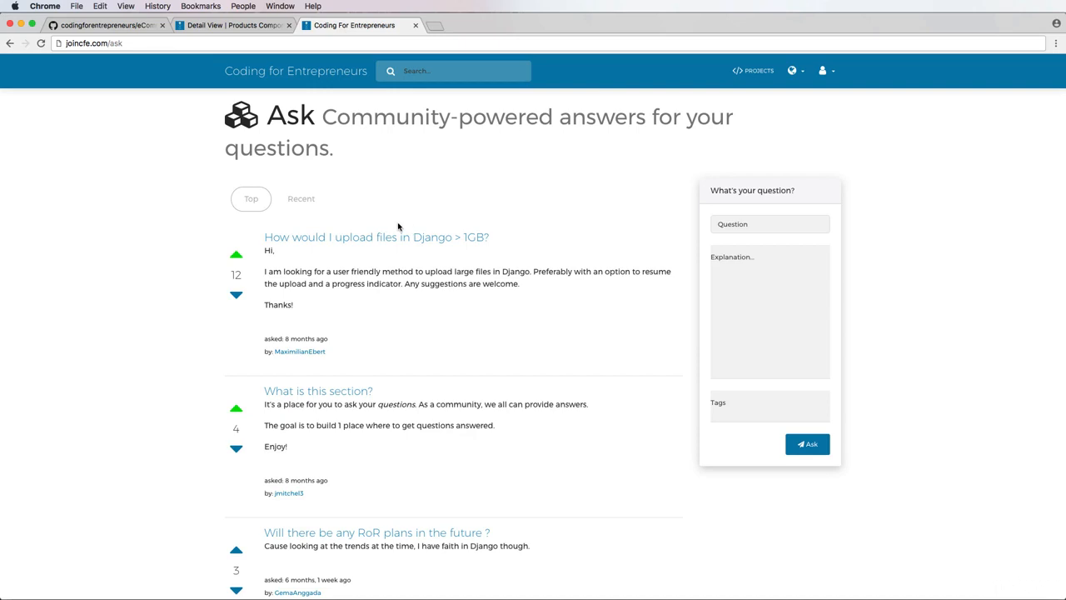
{"action": "mouse_move", "coordinate": [409, 242]}
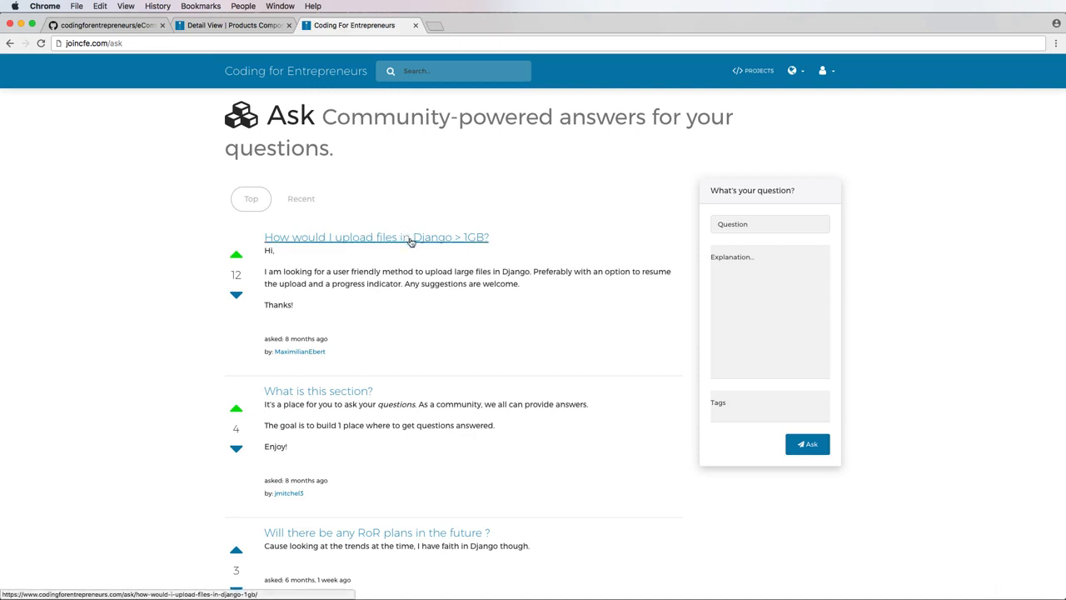
{"action": "mouse_move", "coordinate": [386, 221]}
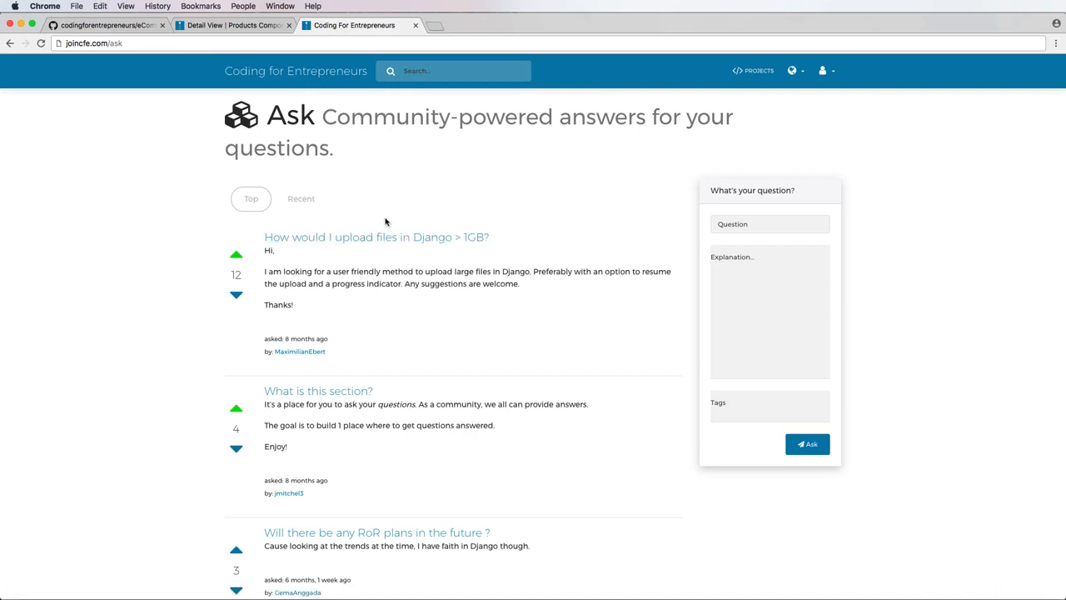
{"action": "mouse_move", "coordinate": [383, 211]}
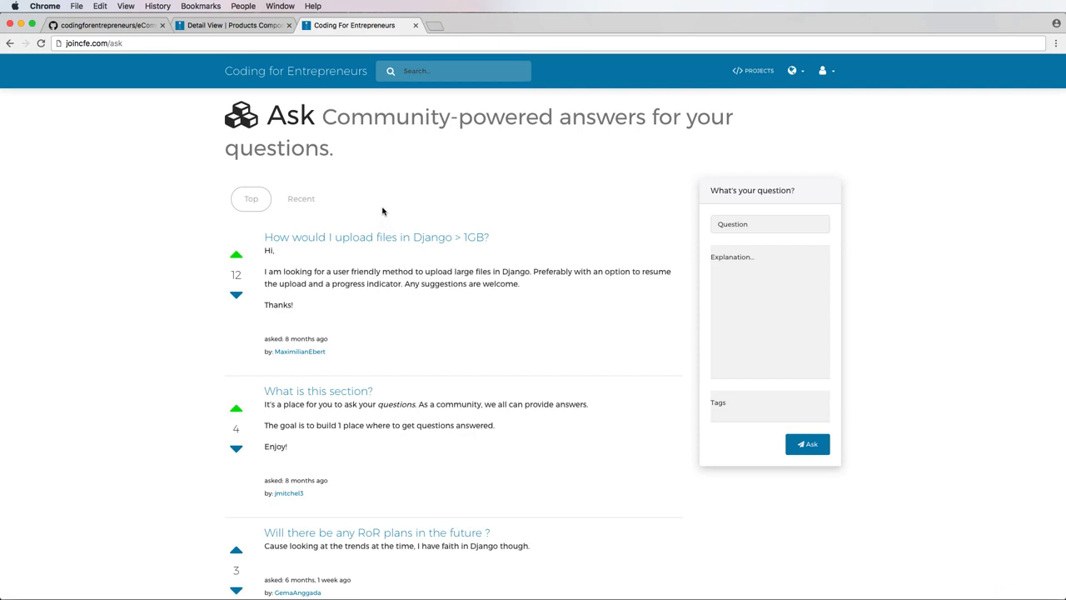
{"action": "mouse_move", "coordinate": [370, 210]}
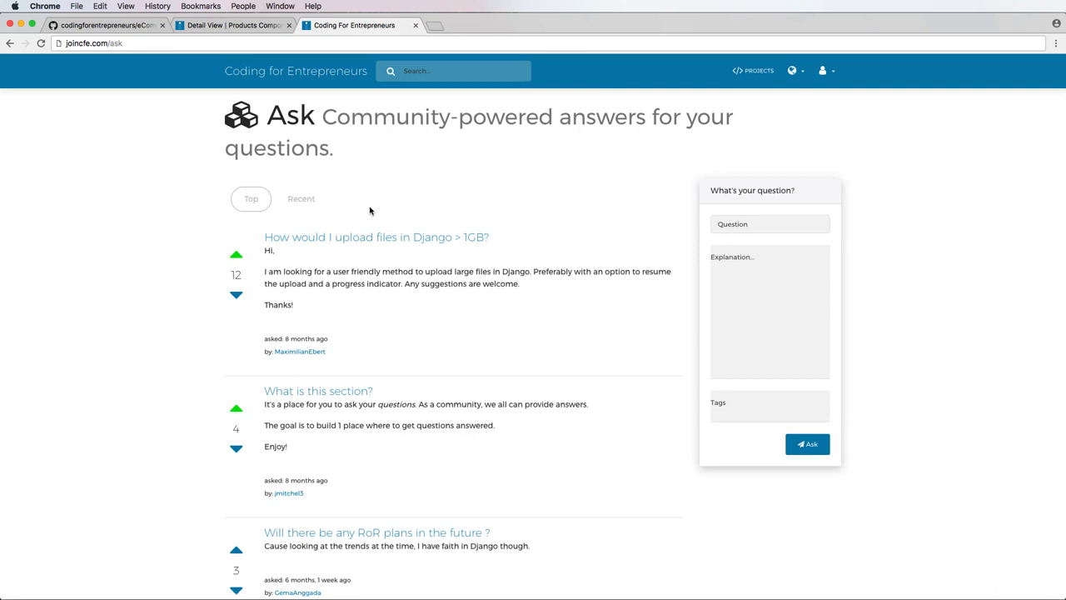
Return to the Detail View lesson tab and scroll toward its comment box
{"action": "left_click", "coordinate": [233, 25]}
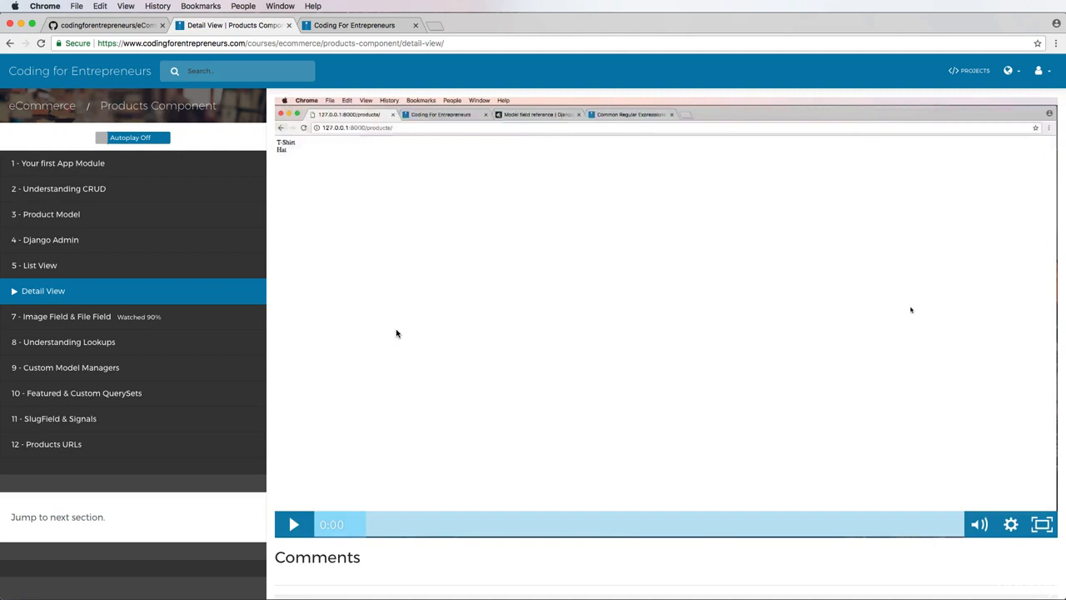
{"action": "mouse_move", "coordinate": [393, 182]}
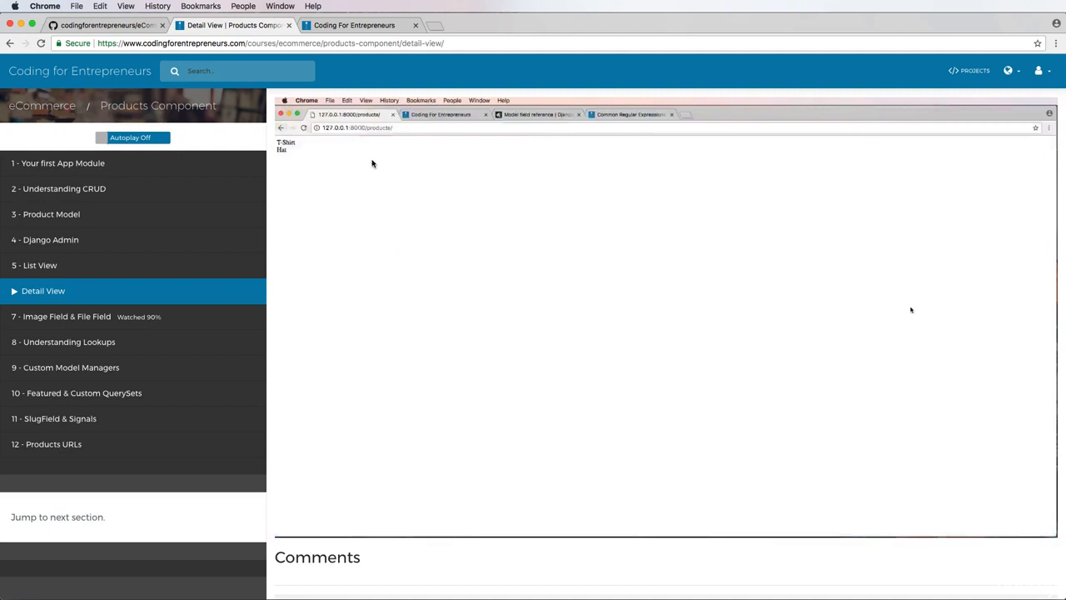
{"action": "mouse_move", "coordinate": [376, 166]}
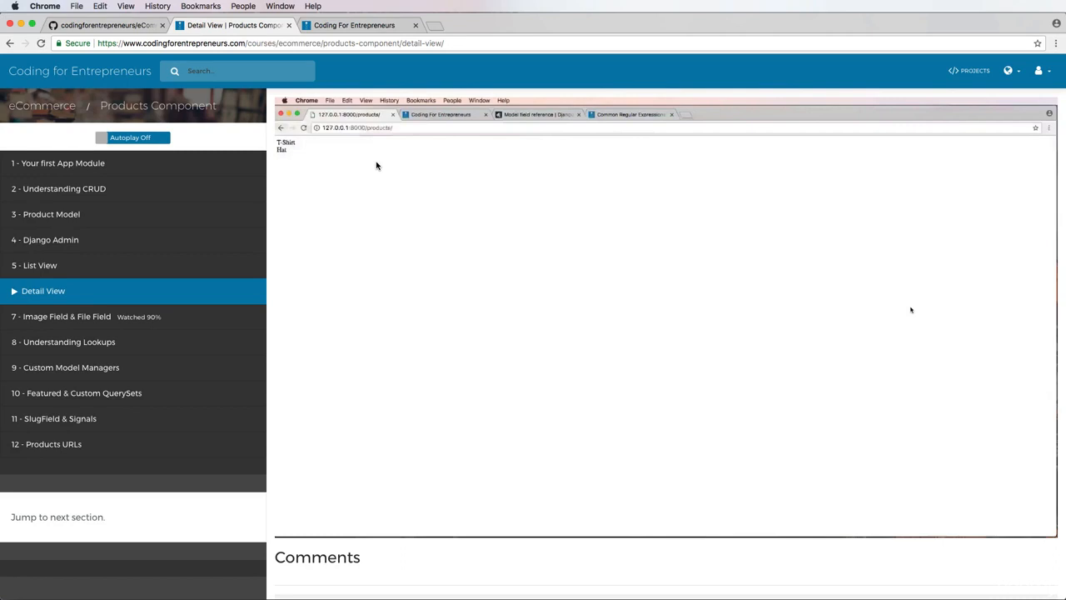
{"action": "scroll", "scroll_direction": "down", "scroll_amount": 3}
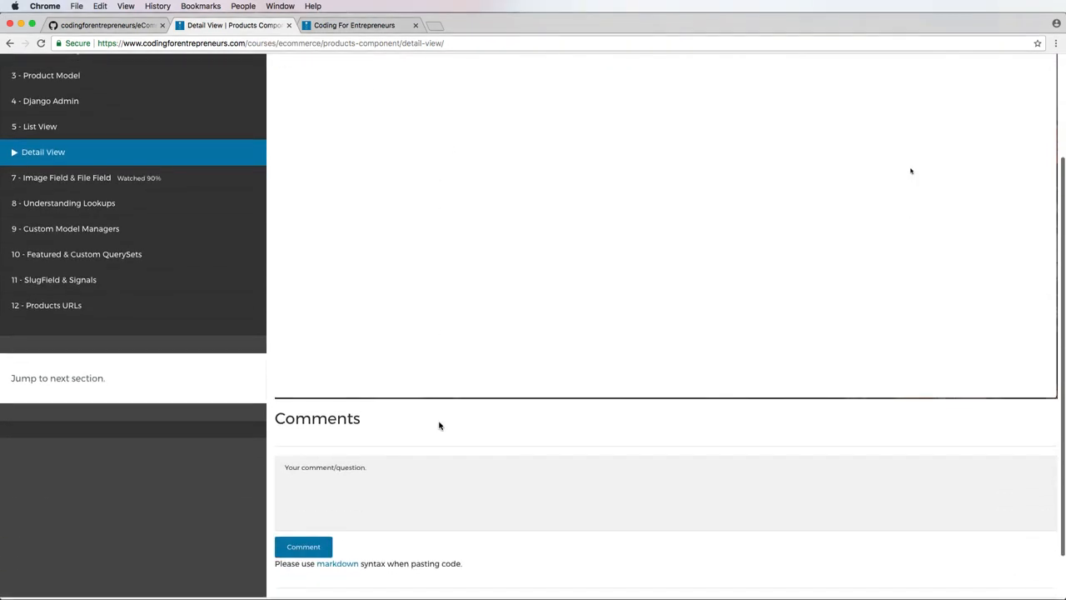
{"action": "mouse_move", "coordinate": [335, 456]}
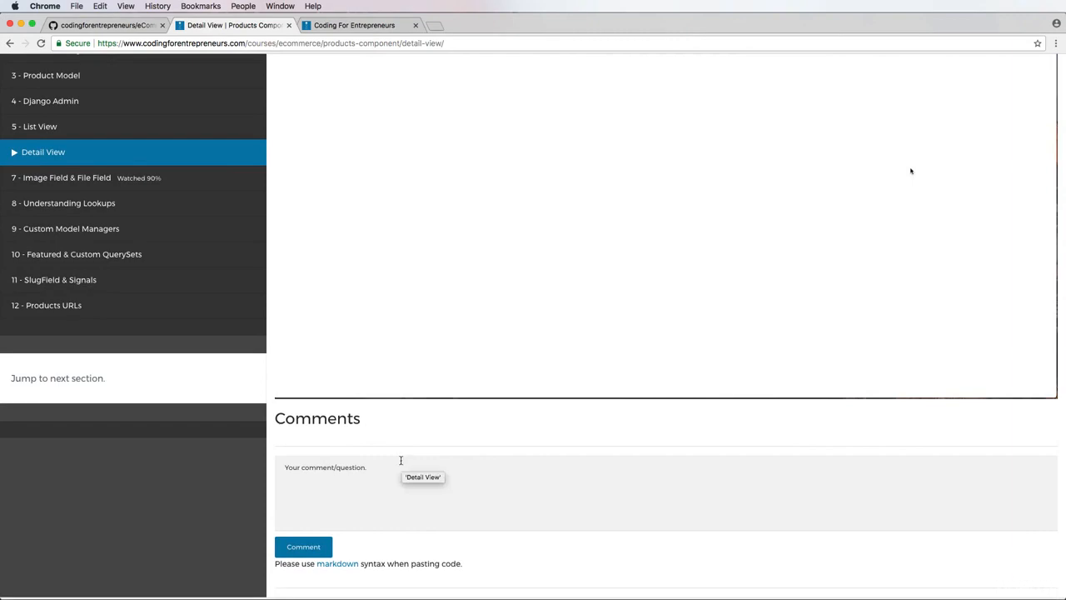
{"action": "scroll", "scroll_direction": "up", "scroll_amount": 3}
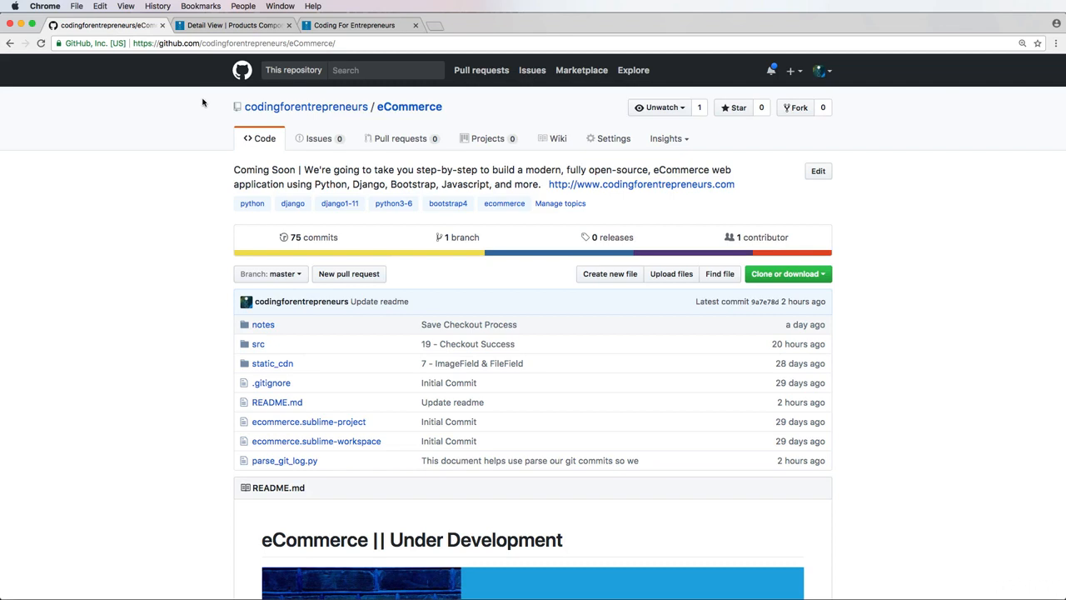
{"action": "mouse_move", "coordinate": [244, 273]}
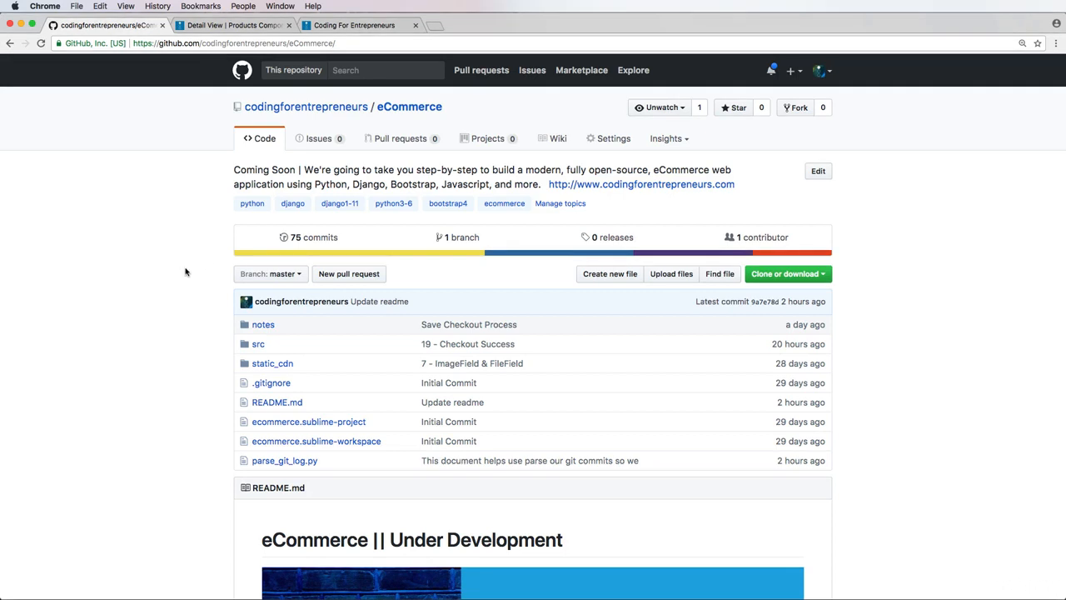
{"action": "mouse_move", "coordinate": [300, 354]}
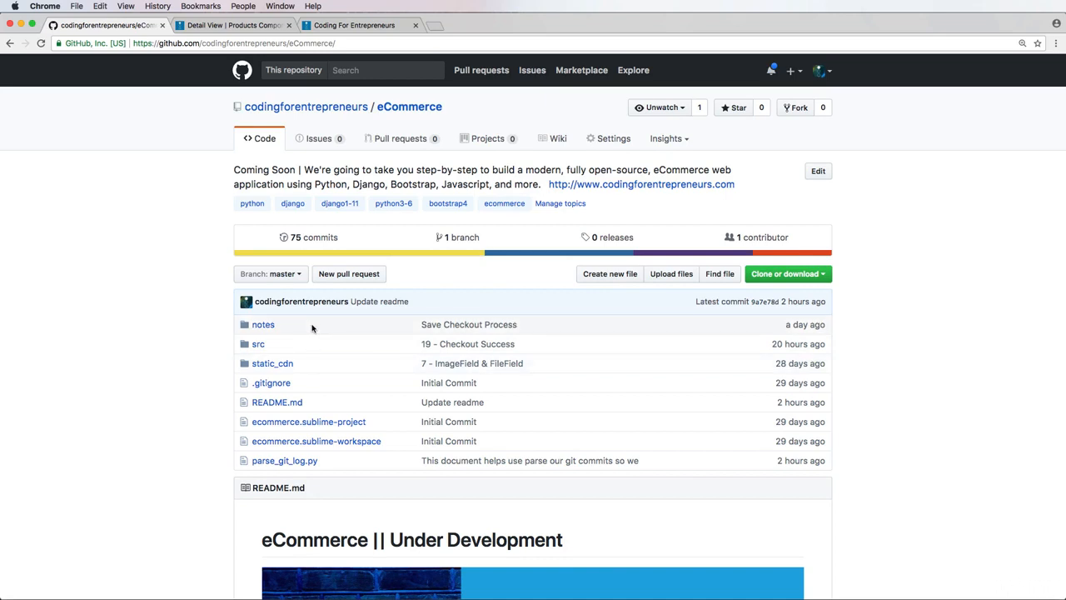
{"action": "mouse_move", "coordinate": [350, 158]}
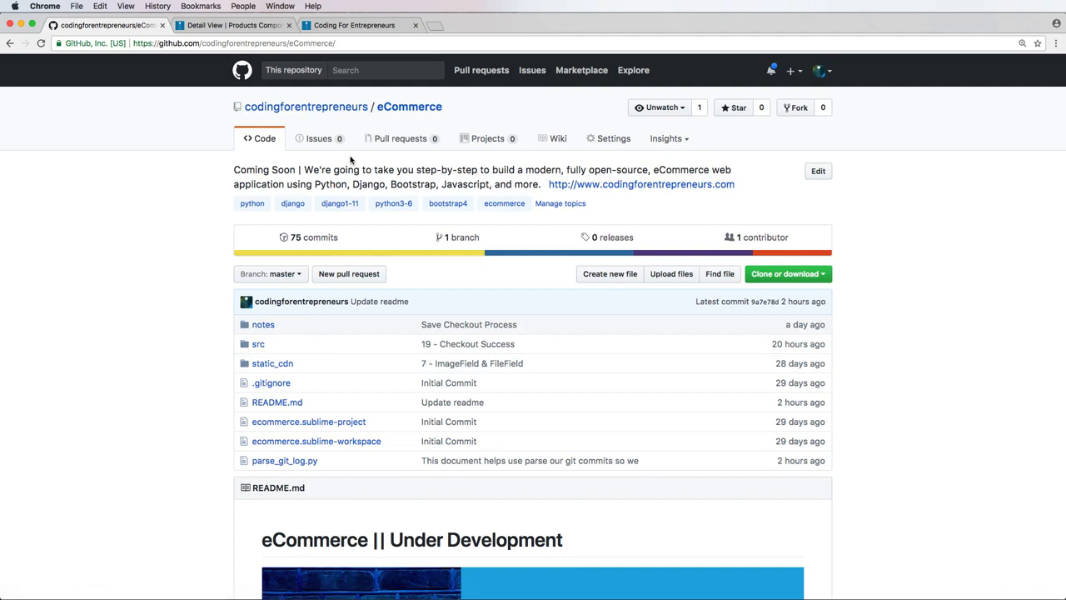
Switch from the GitHub eCommerce repository back to the Detail View lesson tab
{"action": "left_click", "coordinate": [234, 25]}
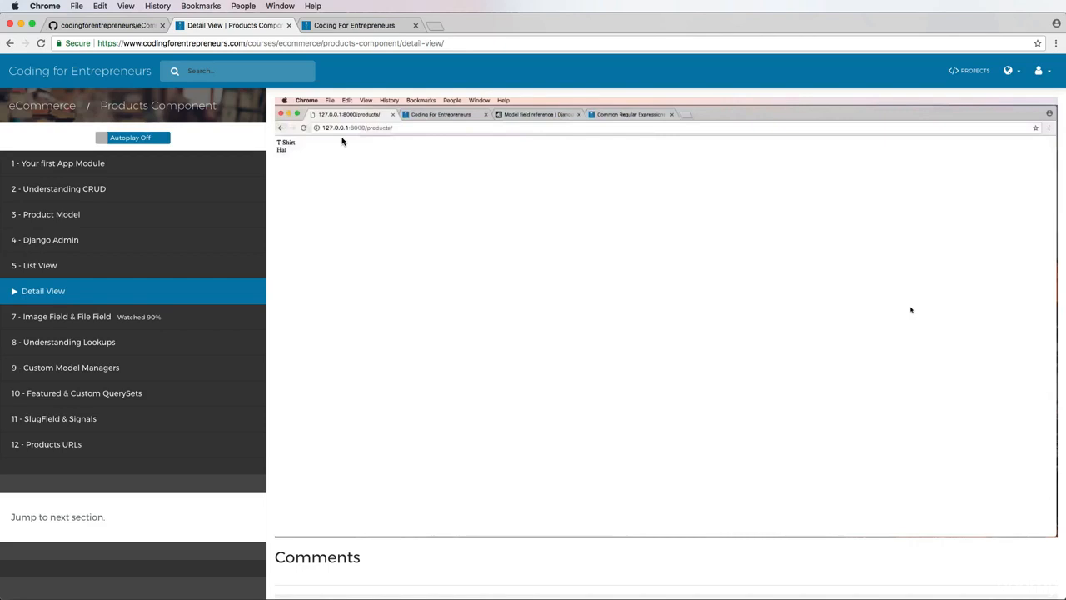
{"action": "scroll", "scroll_direction": "down", "scroll_amount": 3}
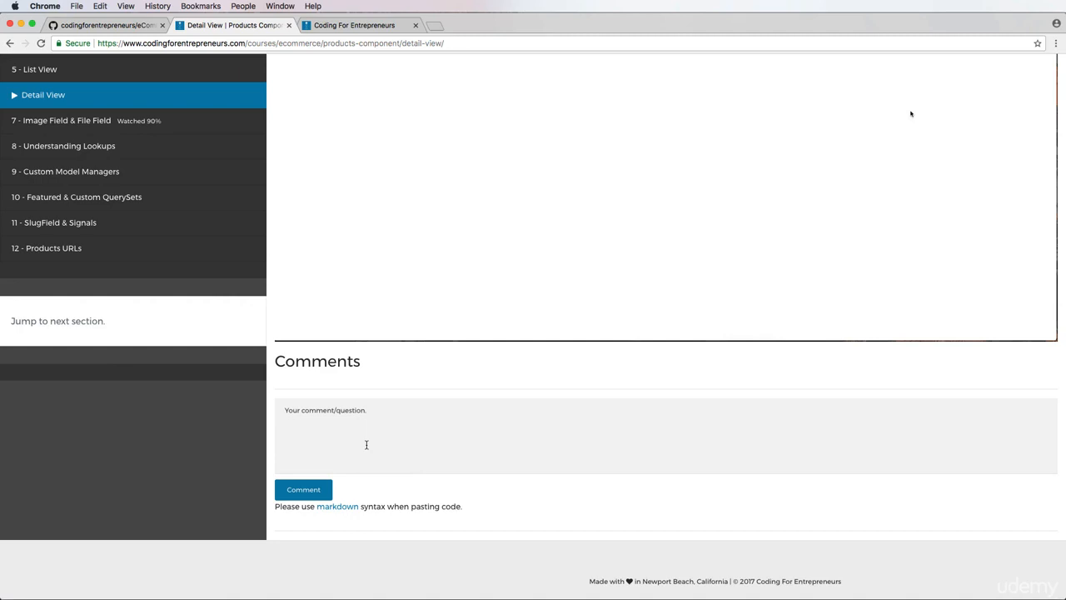
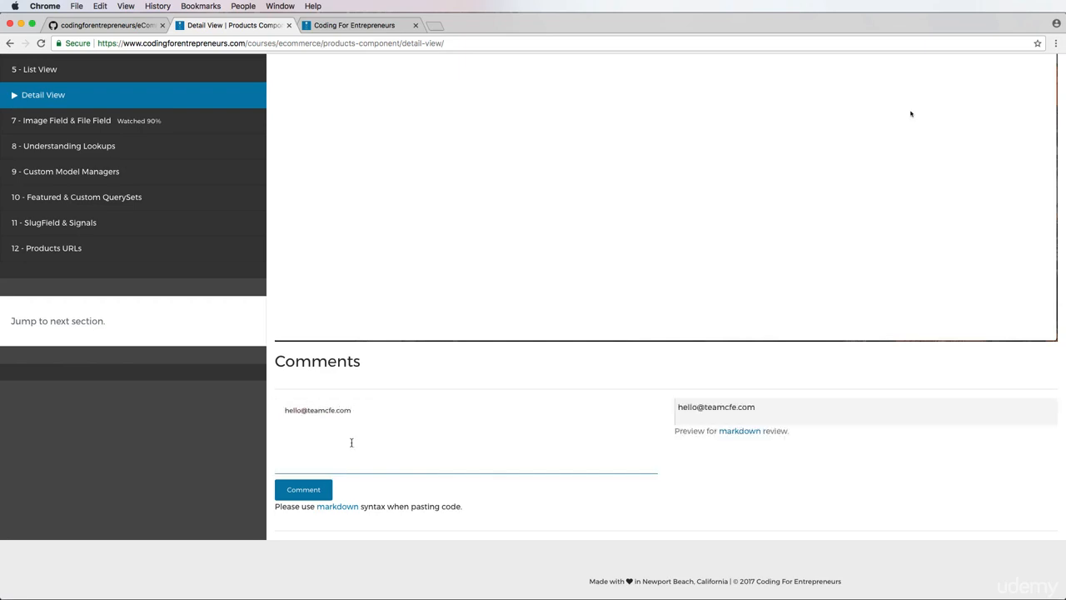
{"action": "double_click", "coordinate": [343, 410]}
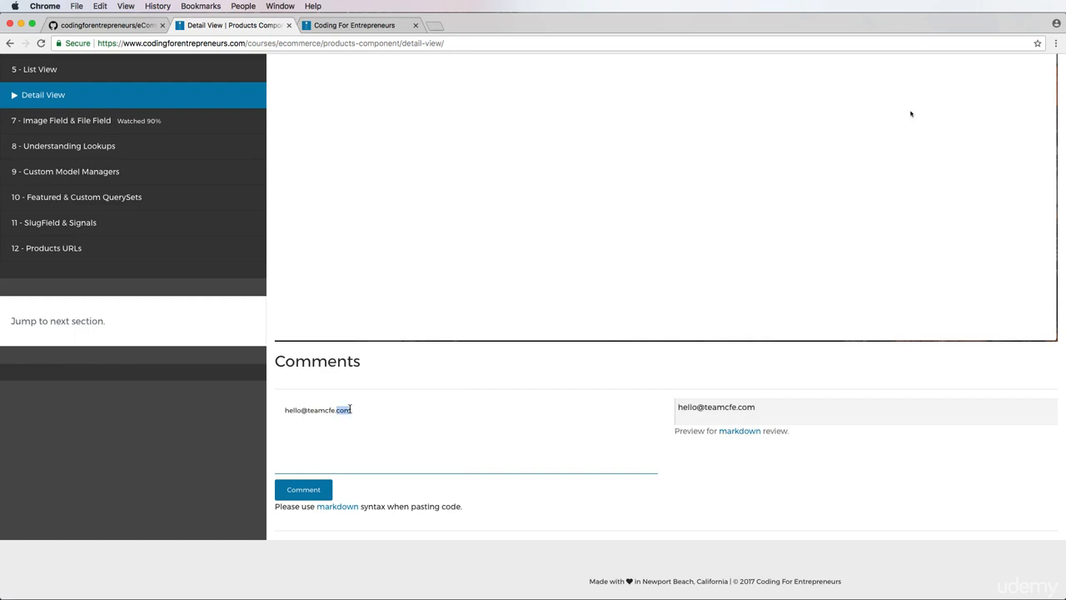